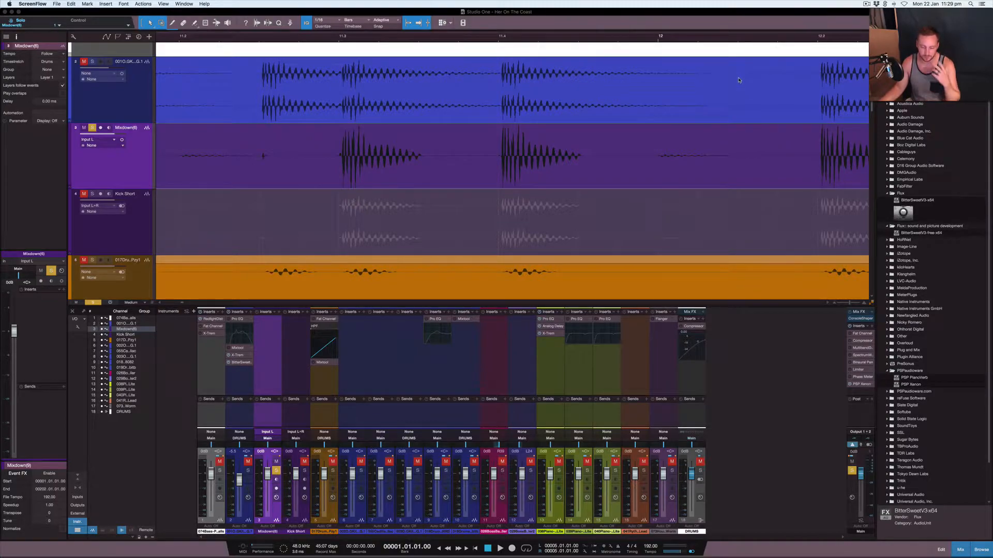
pyautogui.moveTo(686, 93)
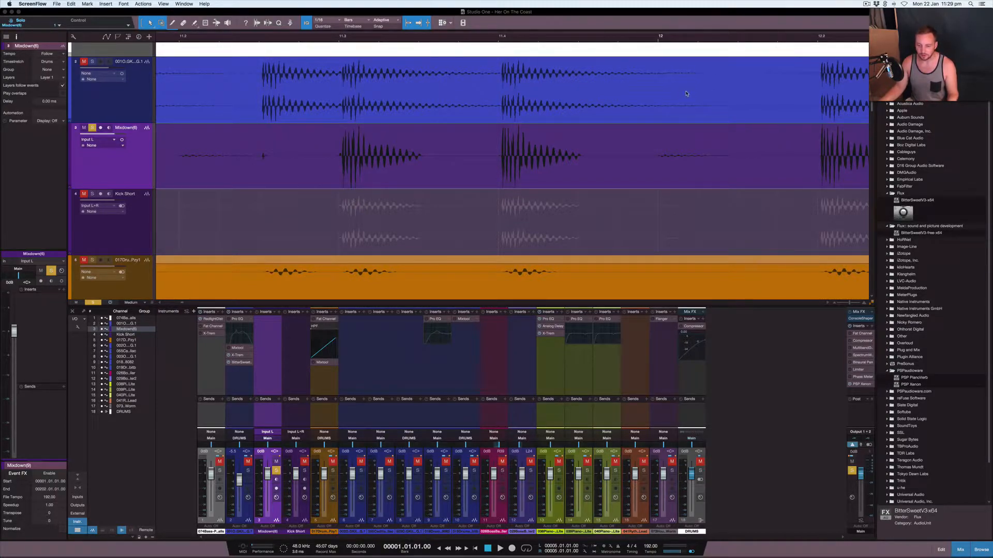
pyautogui.moveTo(671, 96)
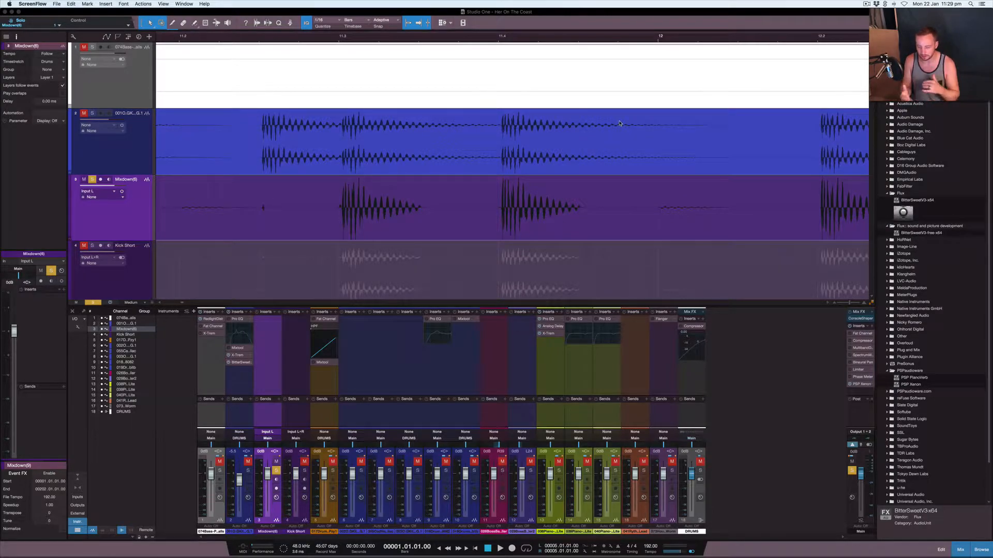
pyautogui.moveTo(606, 141)
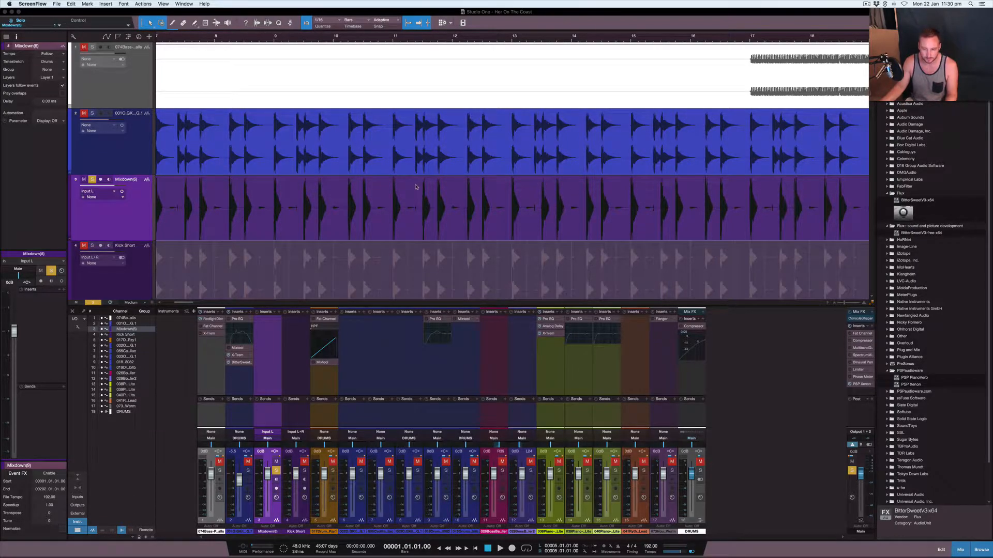
# Expand the X-Trem tremolo among the PreSonus built-in effects to list its presets
pyautogui.hscroll(3)
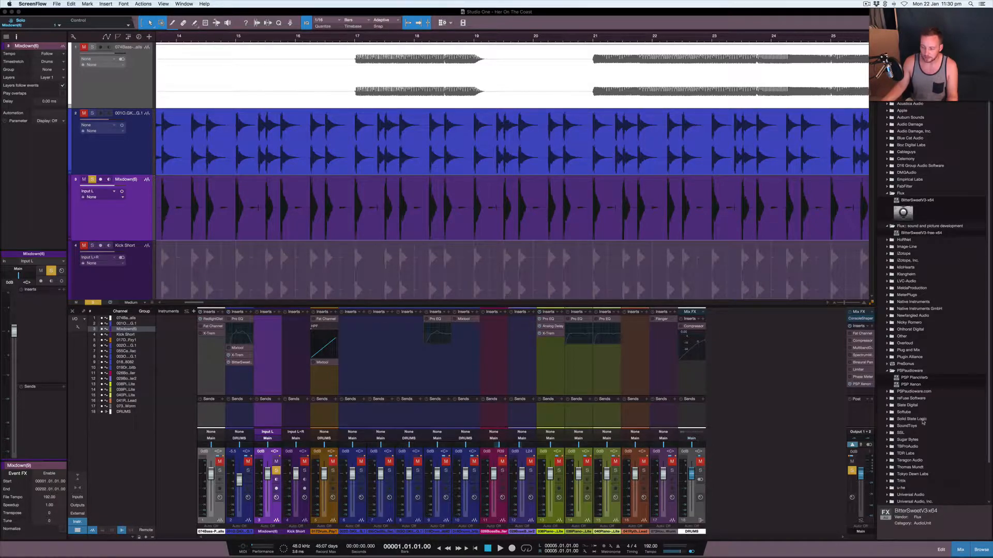
pyautogui.scroll(-3)
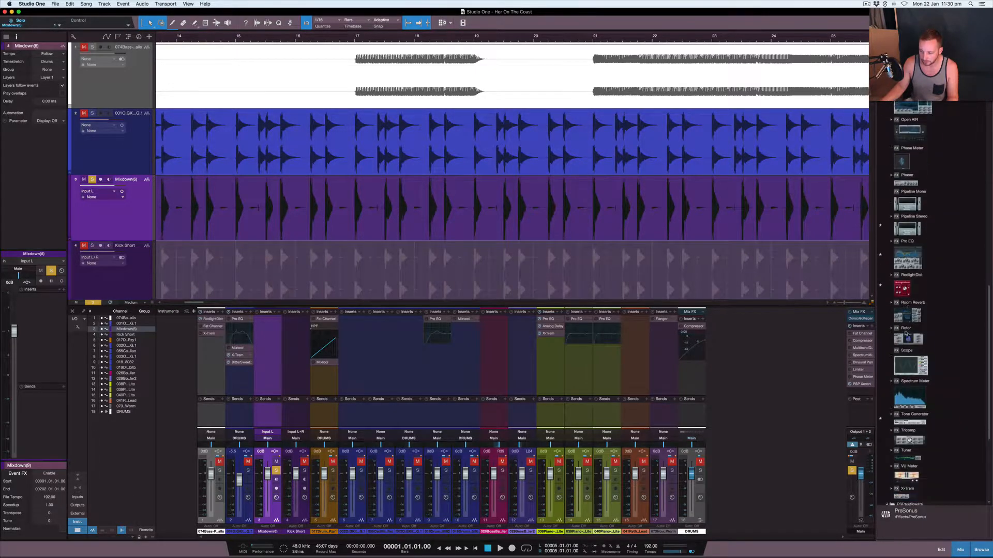
pyautogui.click(907, 371)
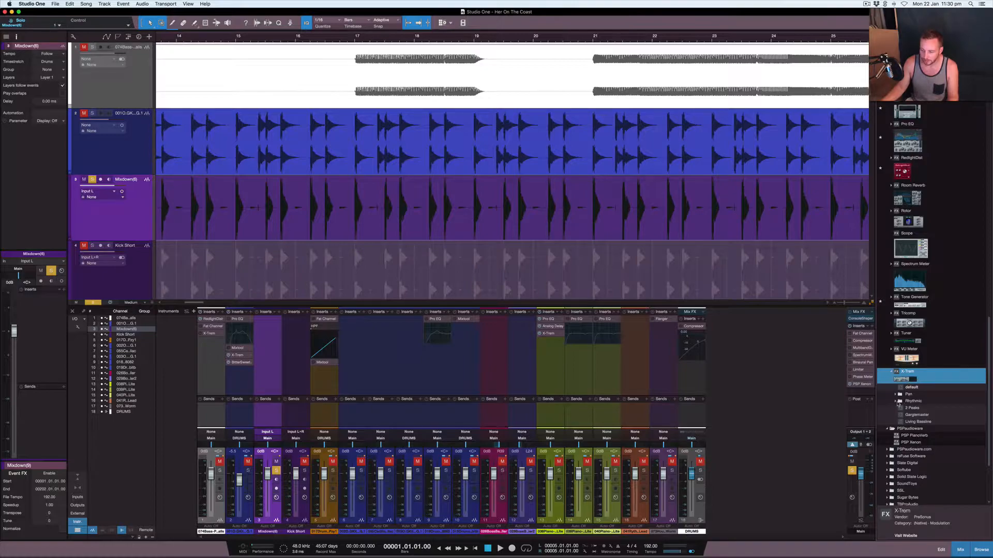
pyautogui.click(900, 401)
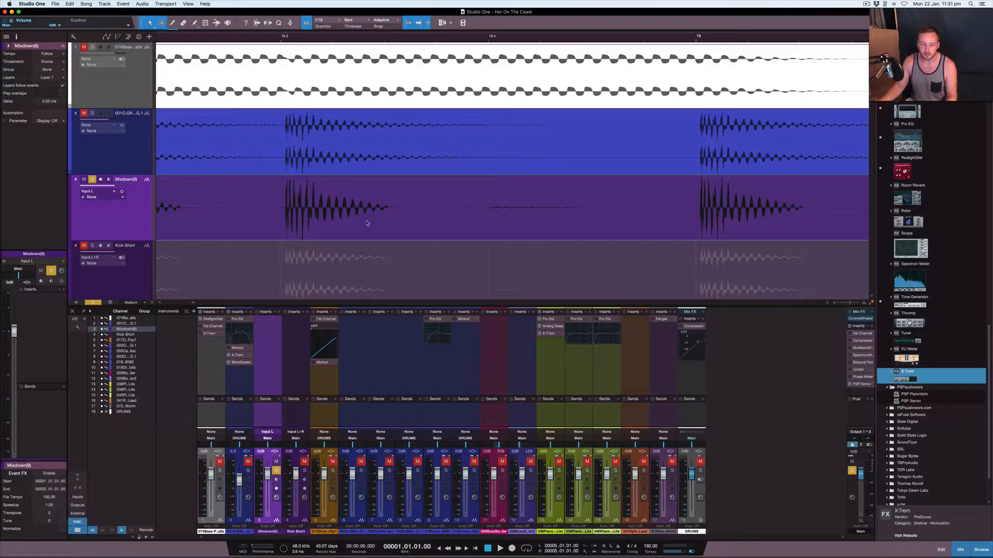
pyautogui.moveTo(406, 223)
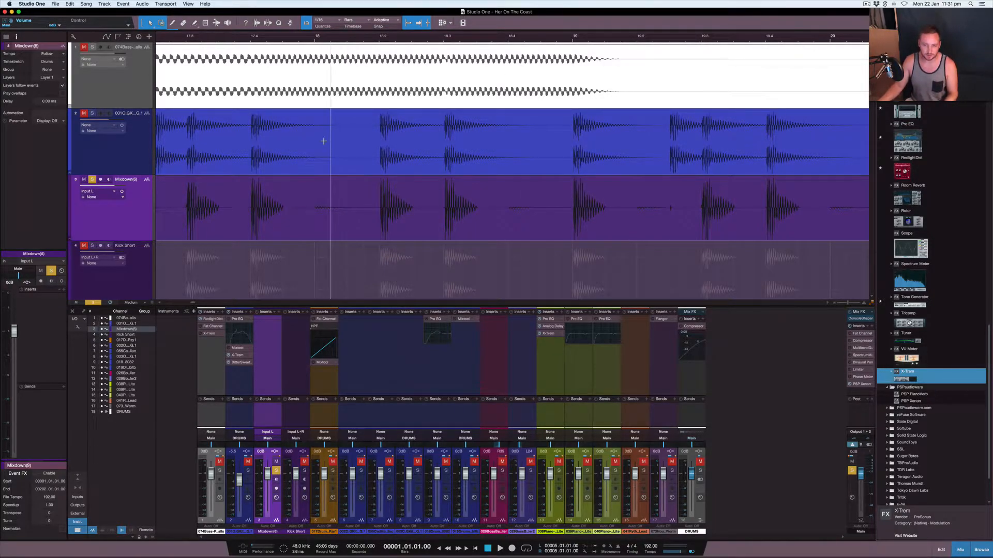
pyautogui.moveTo(376, 162)
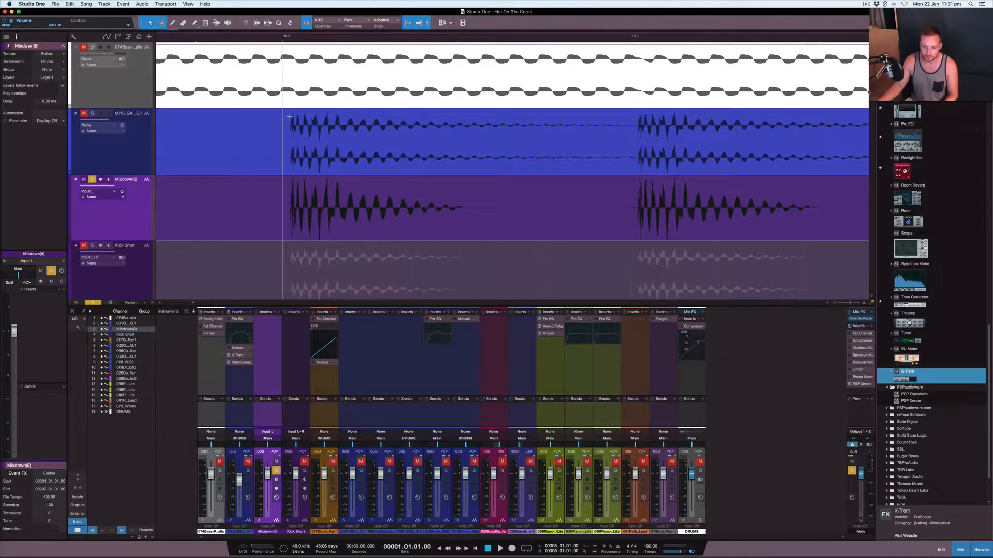
pyautogui.click(93, 113)
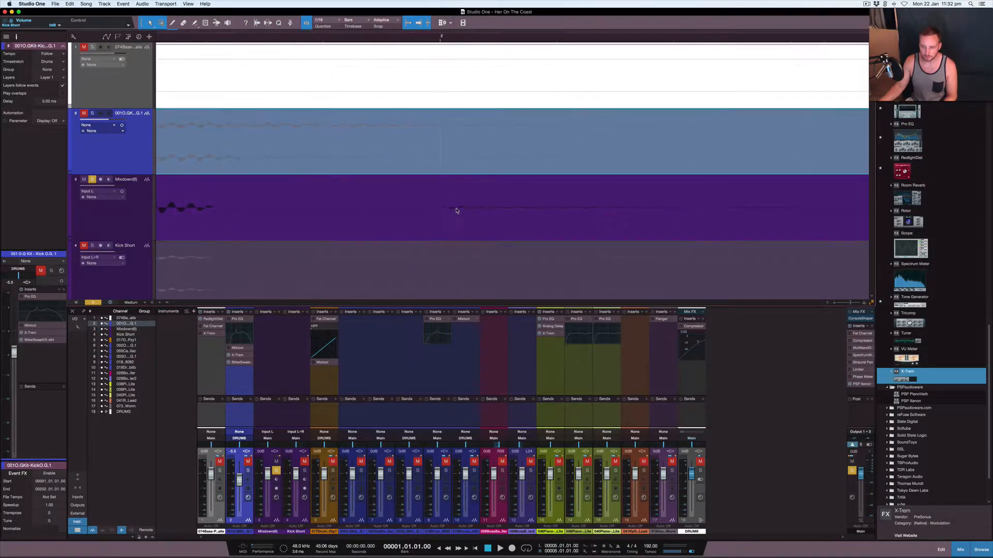
pyautogui.moveTo(488, 218)
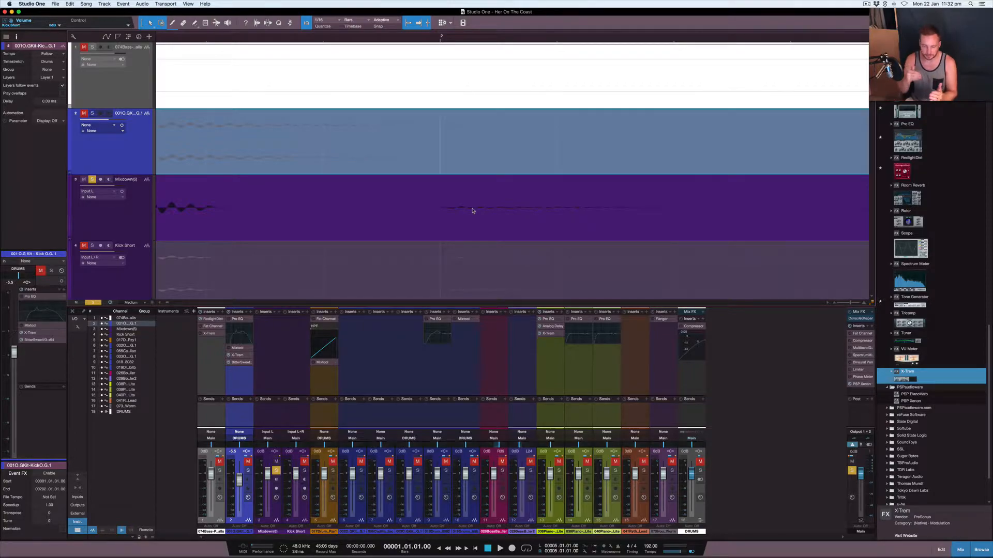
pyautogui.moveTo(174, 417)
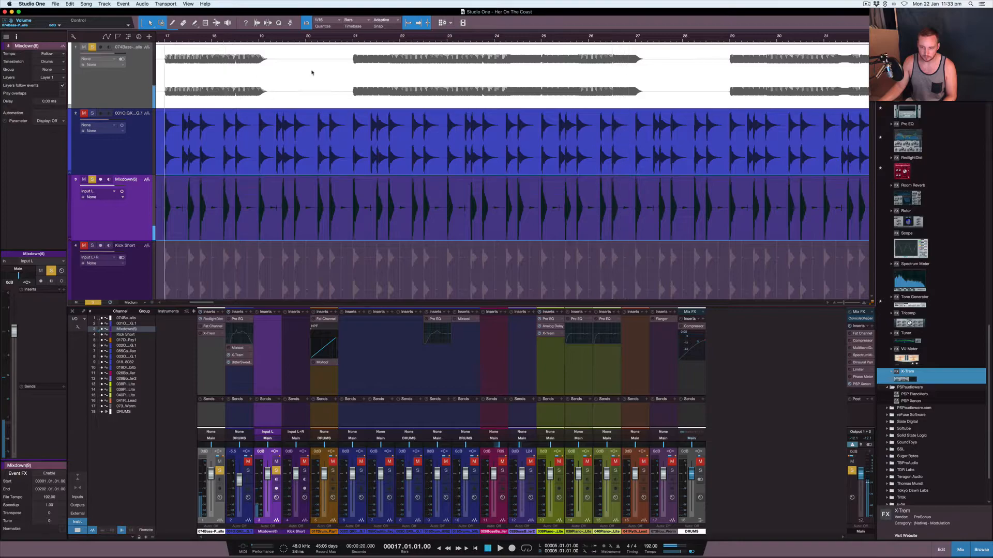
pyautogui.click(500, 548)
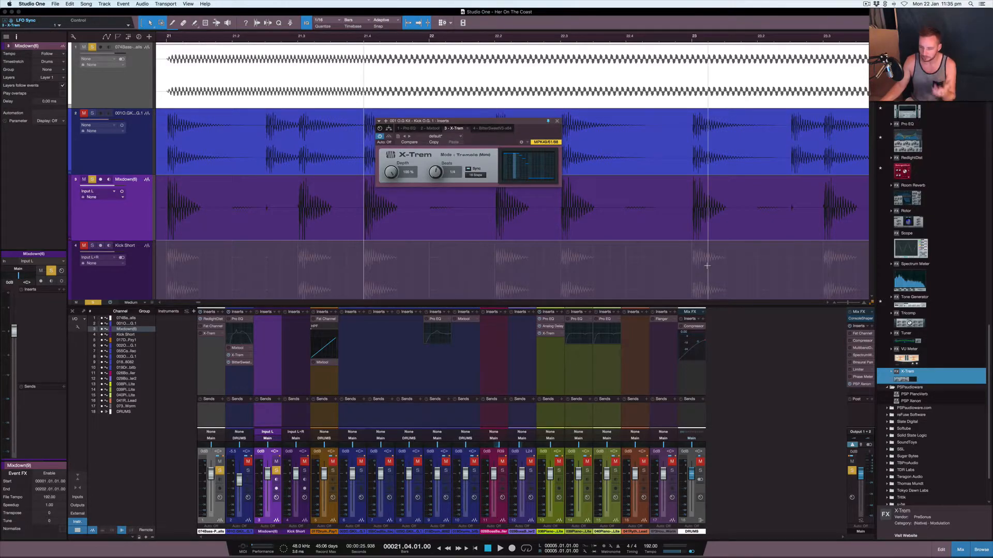
# Try Triangle and Sawtooth X-Trem shapes, return to 16 Steps, and toggle tempo sync off and on
pyautogui.click(475, 174)
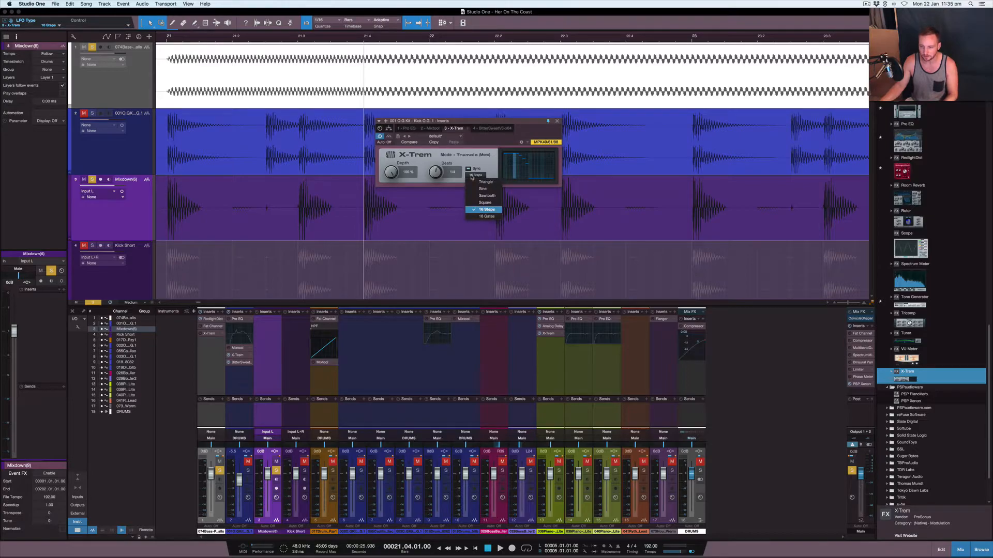
pyautogui.click(485, 182)
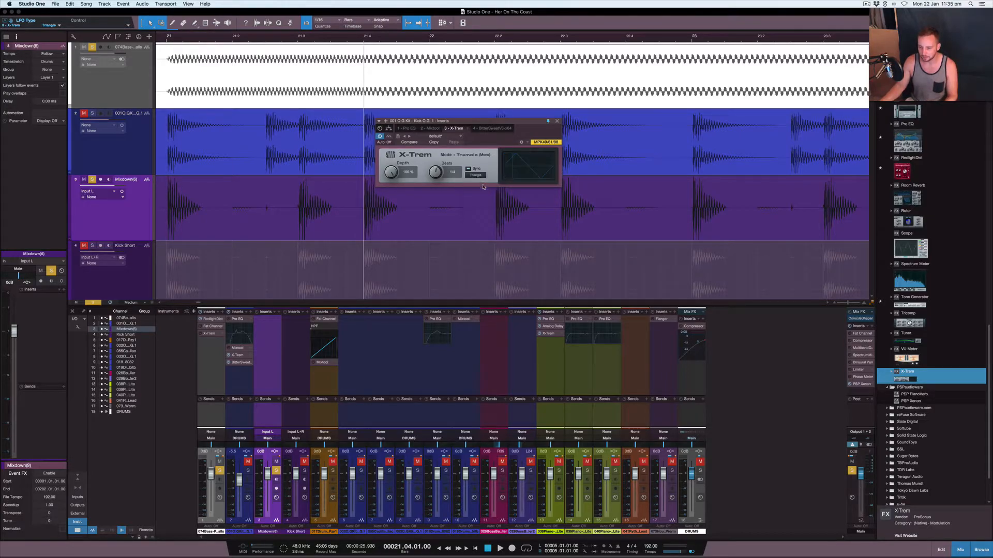
pyautogui.click(476, 175)
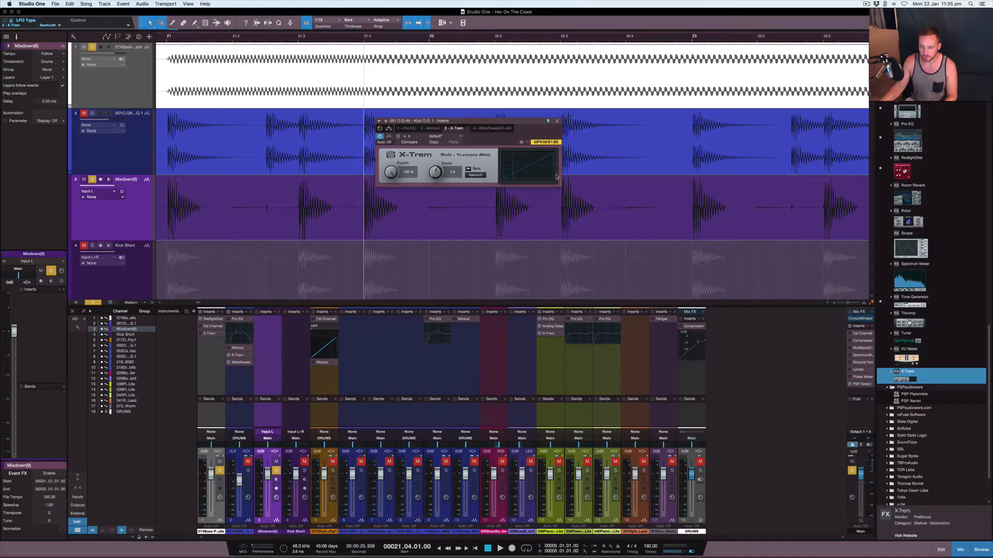
pyautogui.moveTo(521, 177)
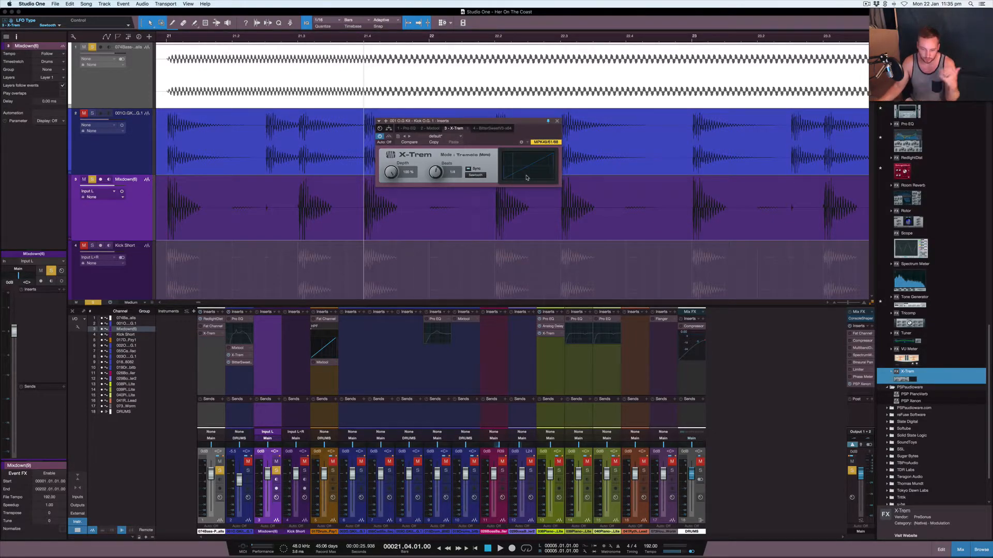
pyautogui.click(475, 174)
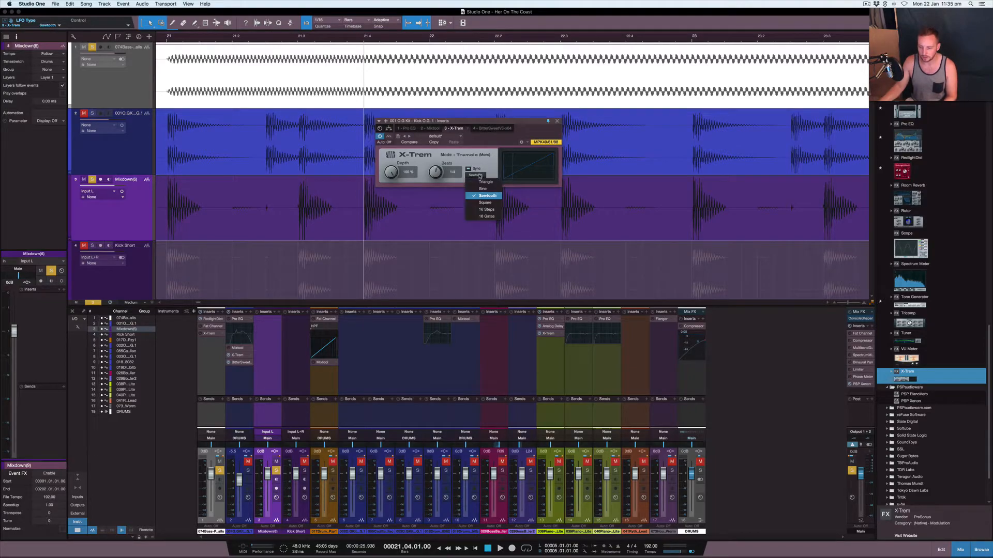
pyautogui.click(486, 209)
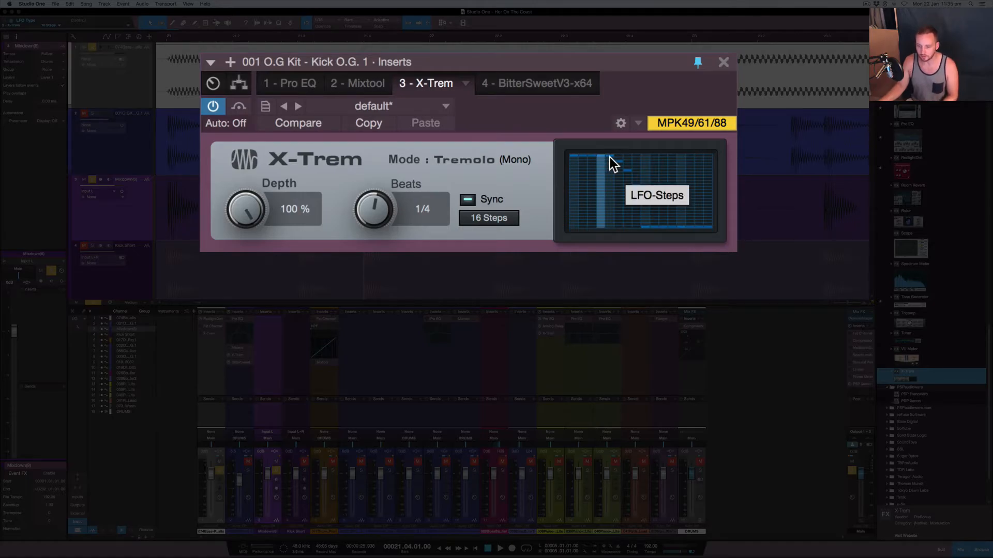
pyautogui.moveTo(605, 161)
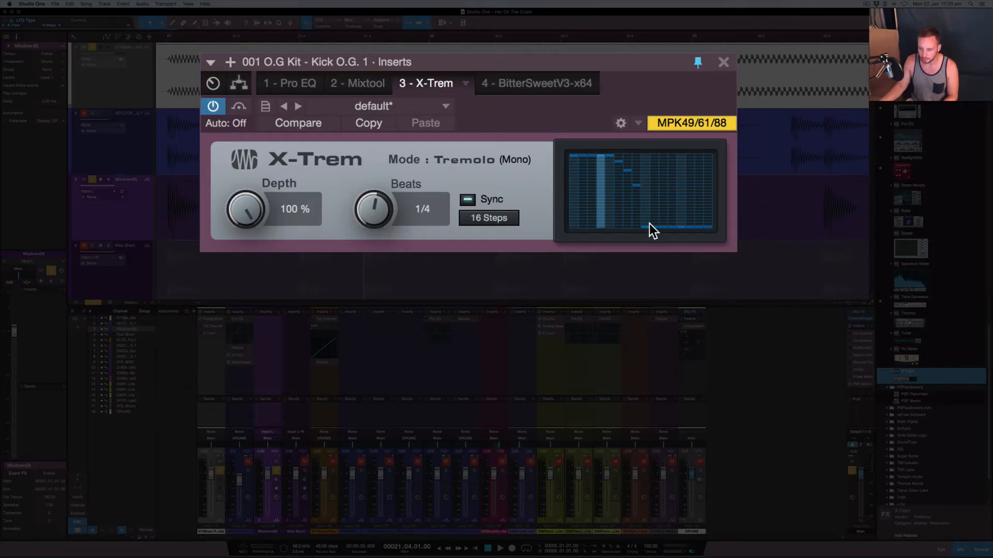
pyautogui.moveTo(380, 212)
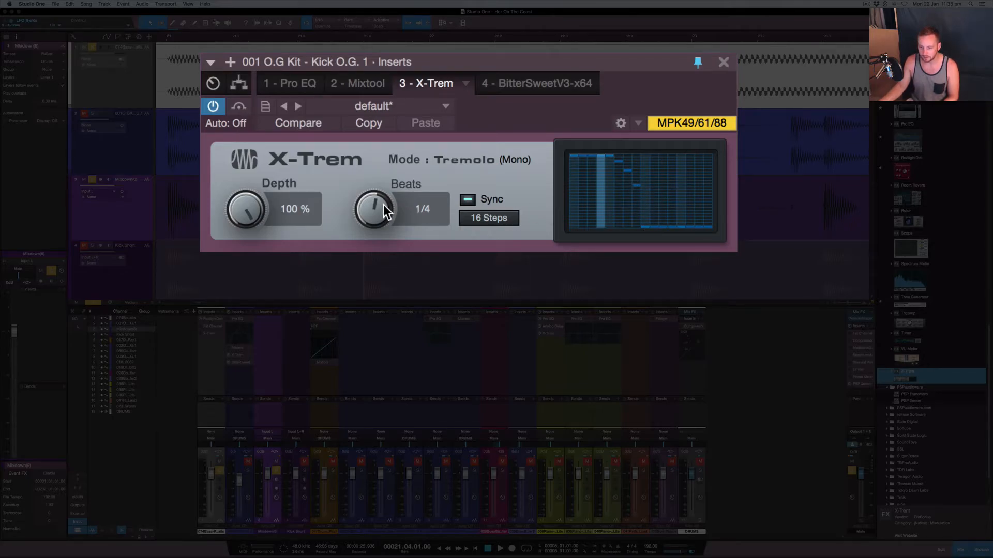
pyautogui.moveTo(428, 211)
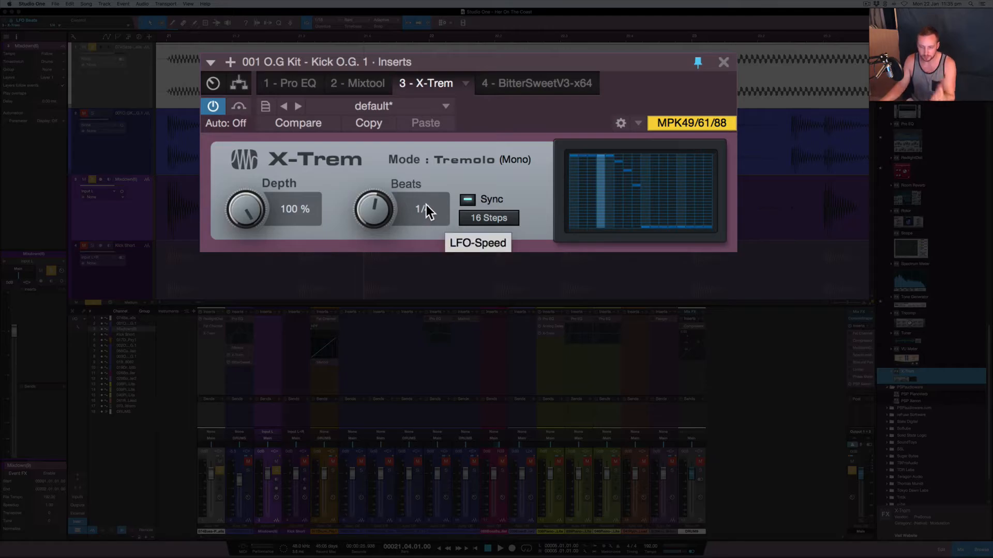
pyautogui.click(467, 200)
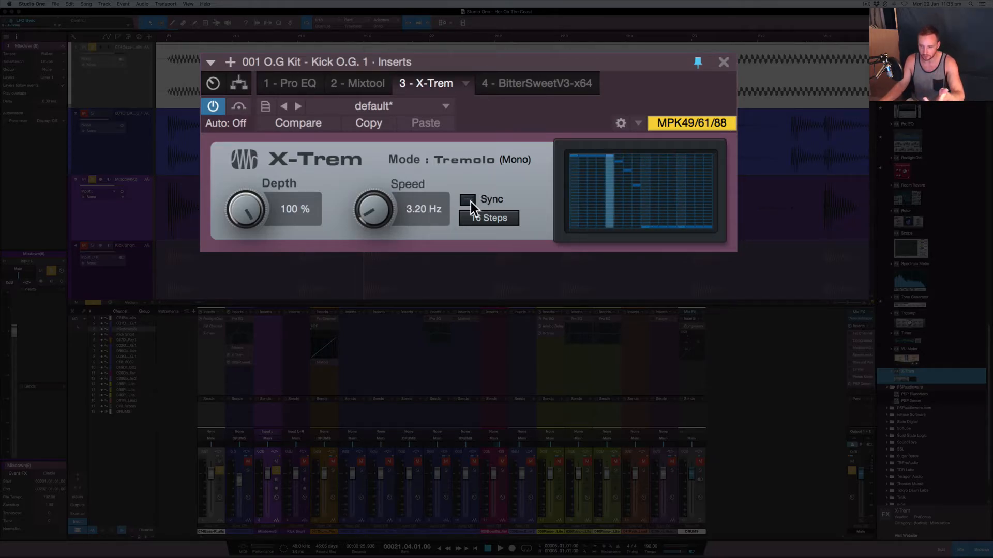
pyautogui.click(468, 199)
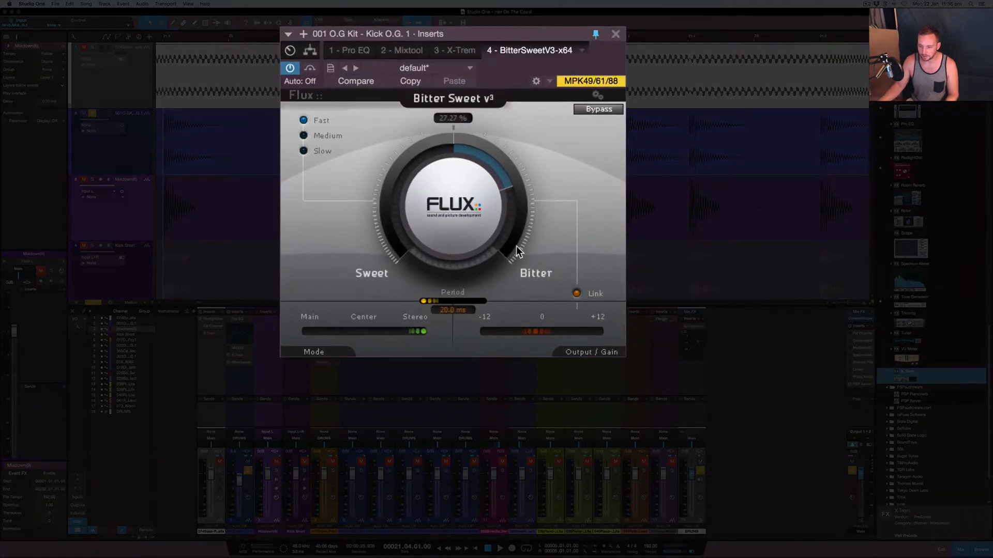
pyautogui.moveTo(494, 225)
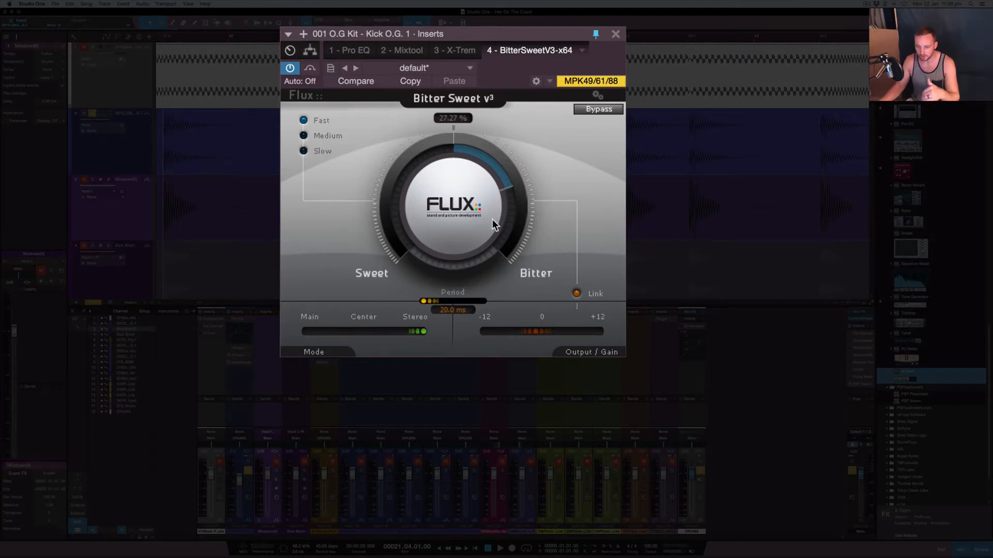
pyautogui.moveTo(511, 212)
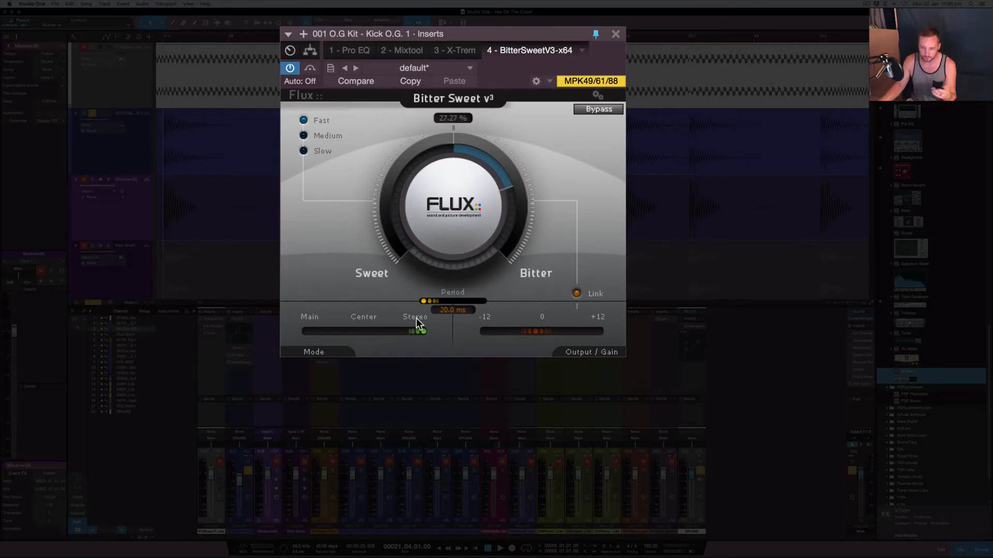
pyautogui.moveTo(538, 334)
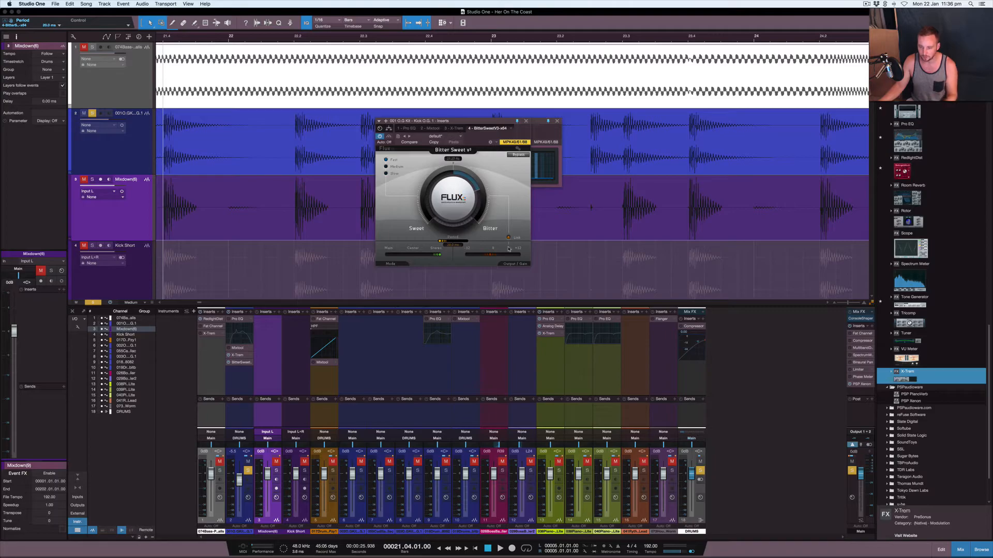
# Return to the X-Trem settings and close the kick channel's Inserts window
pyautogui.click(454, 127)
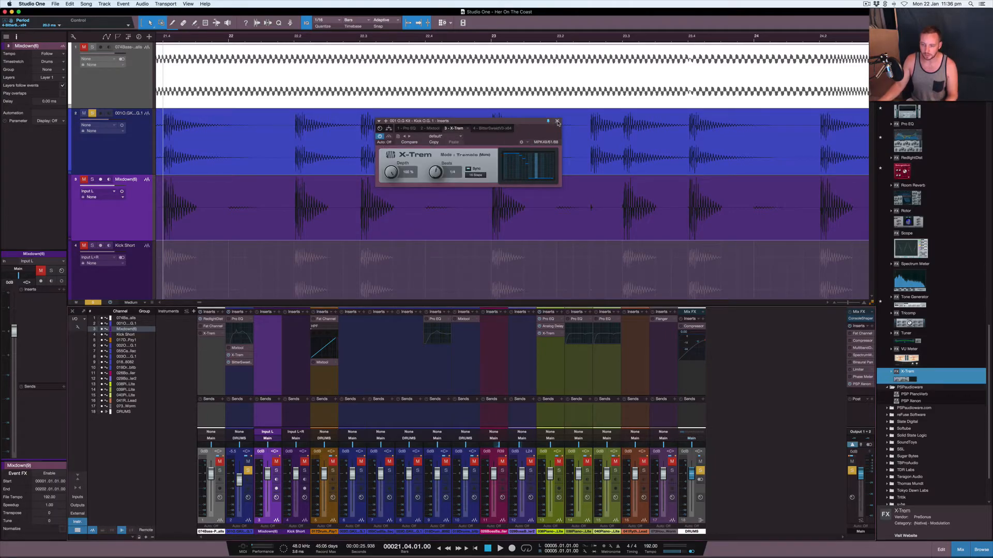
pyautogui.click(556, 121)
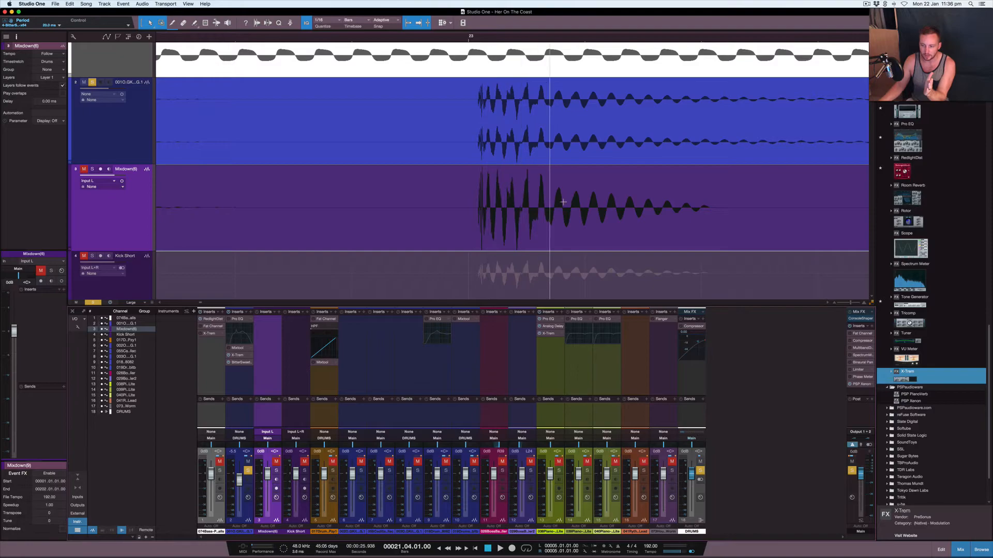
pyautogui.moveTo(702, 211)
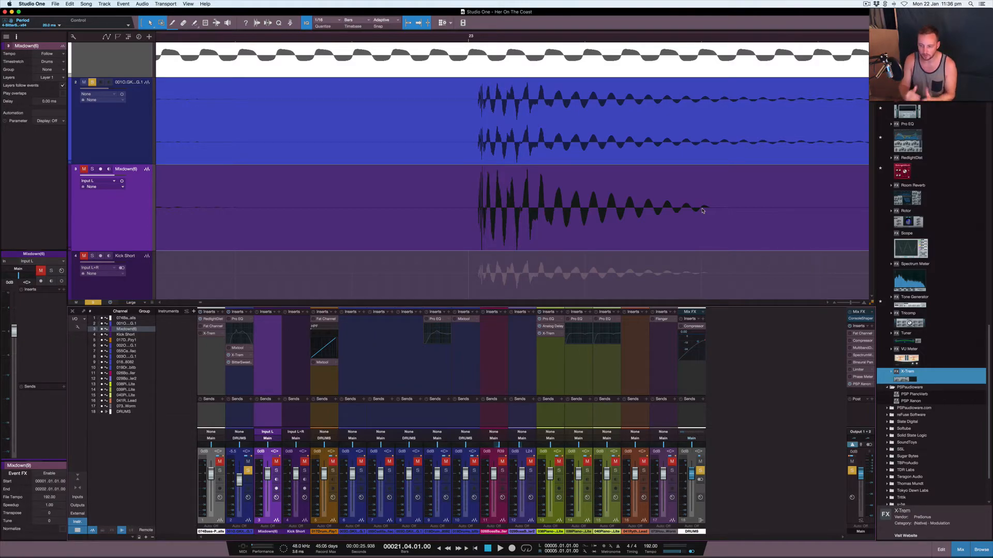
pyautogui.moveTo(526, 238)
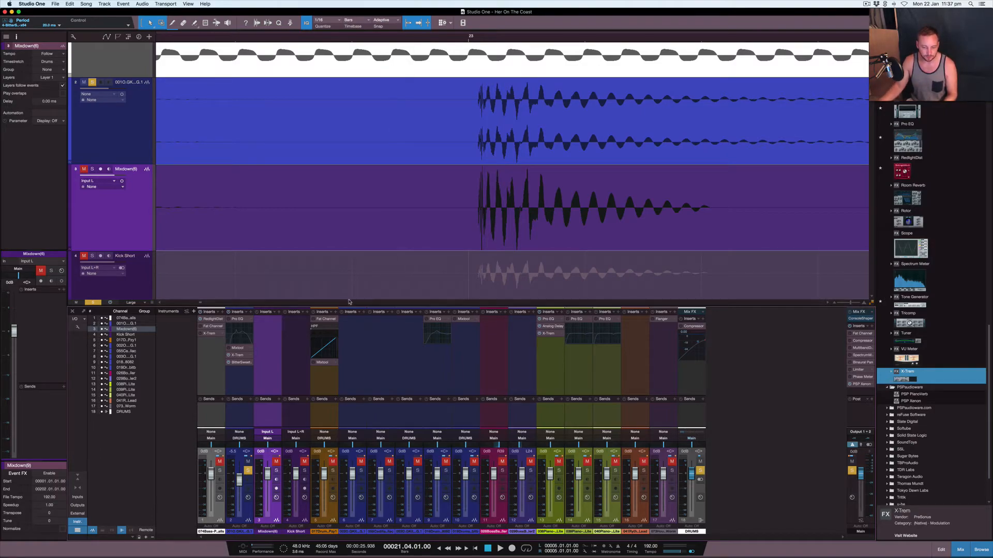
pyautogui.moveTo(379, 232)
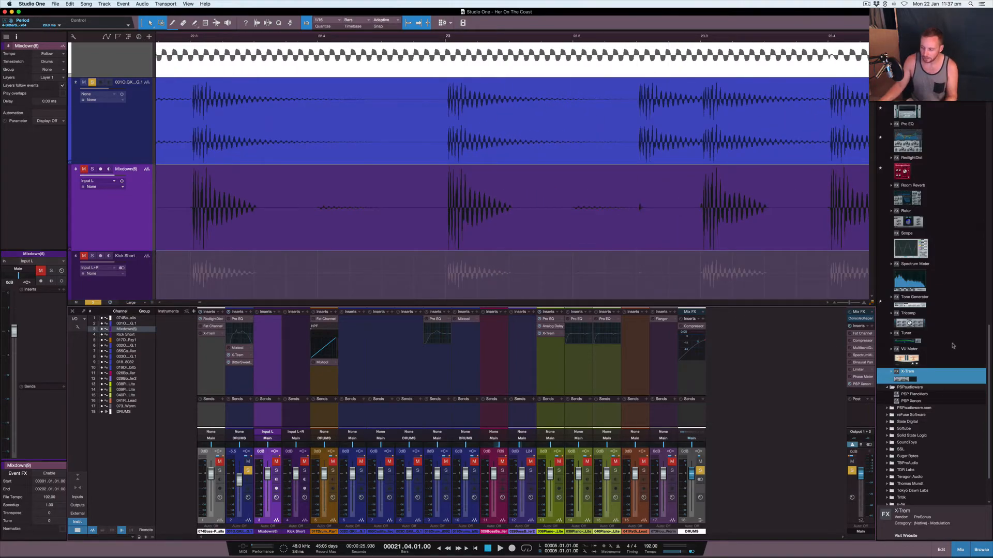
# Insert Xfer LFOTool on the kick channel and dismiss the demo-version notice
pyautogui.rightClick(909, 372)
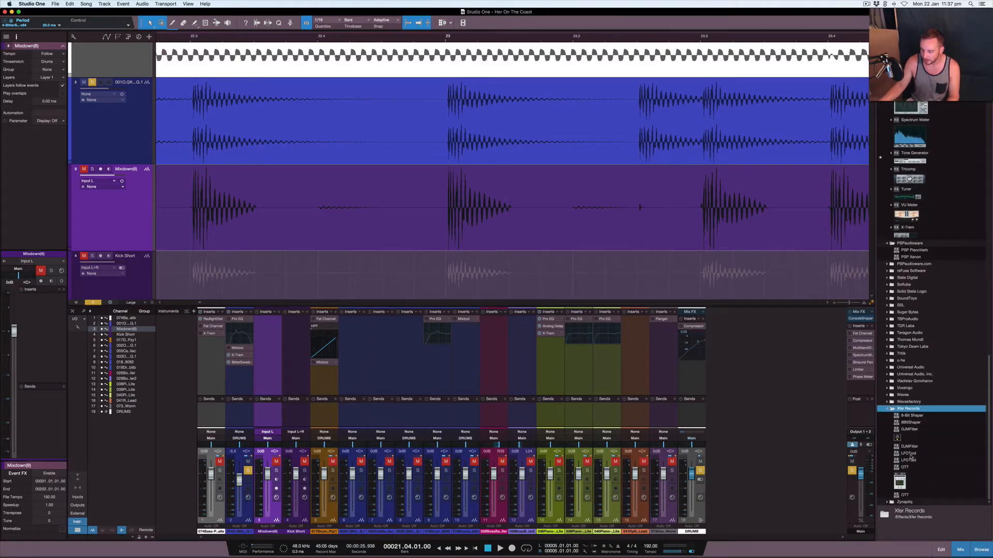
pyautogui.click(908, 454)
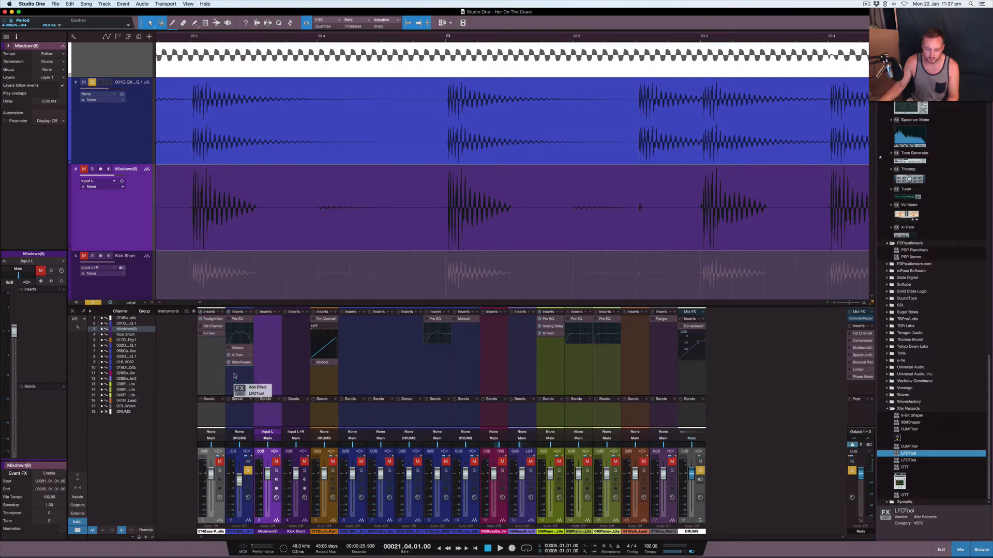
pyautogui.click(256, 393)
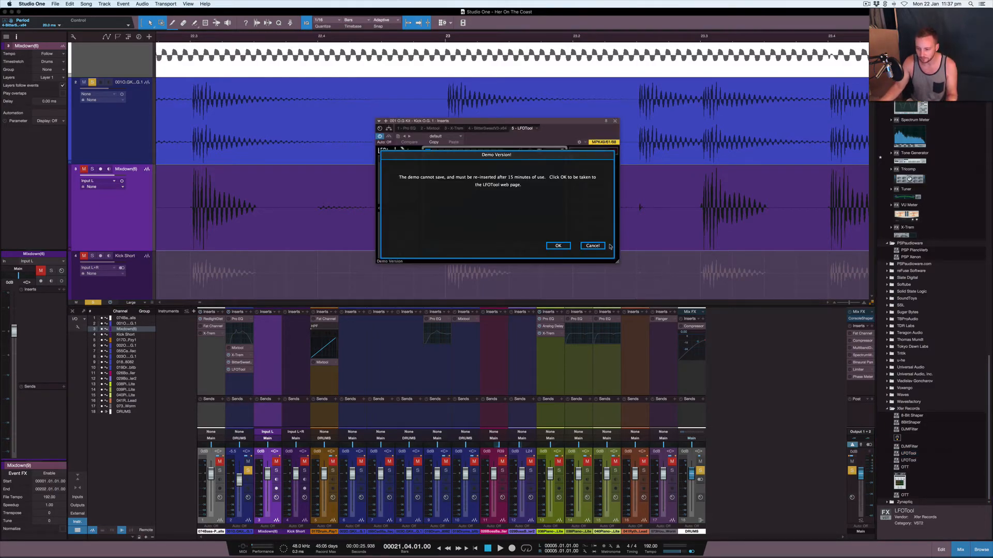
pyautogui.click(592, 246)
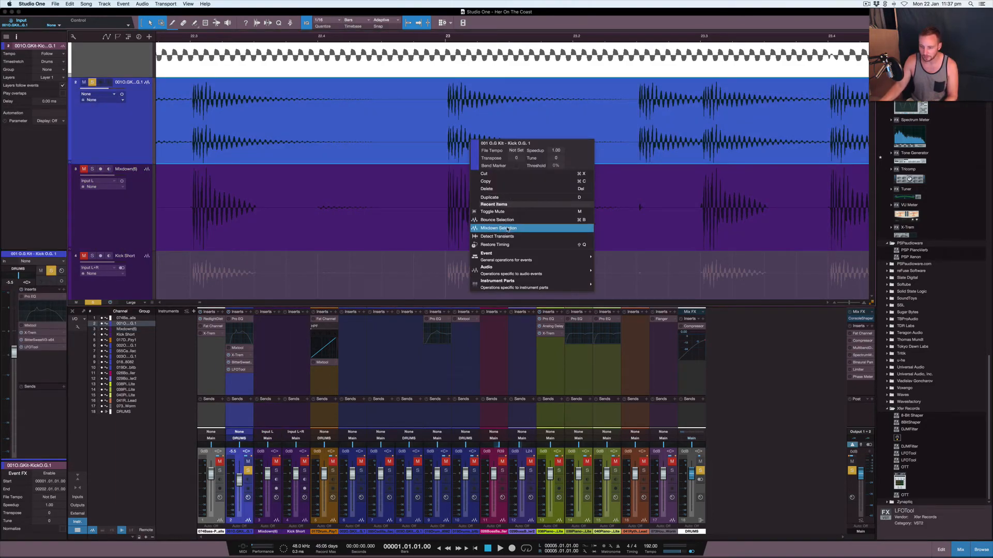
# Render the kick event with its effects via Mixdown Selection to a new Mixdown(10) track
pyautogui.click(498, 228)
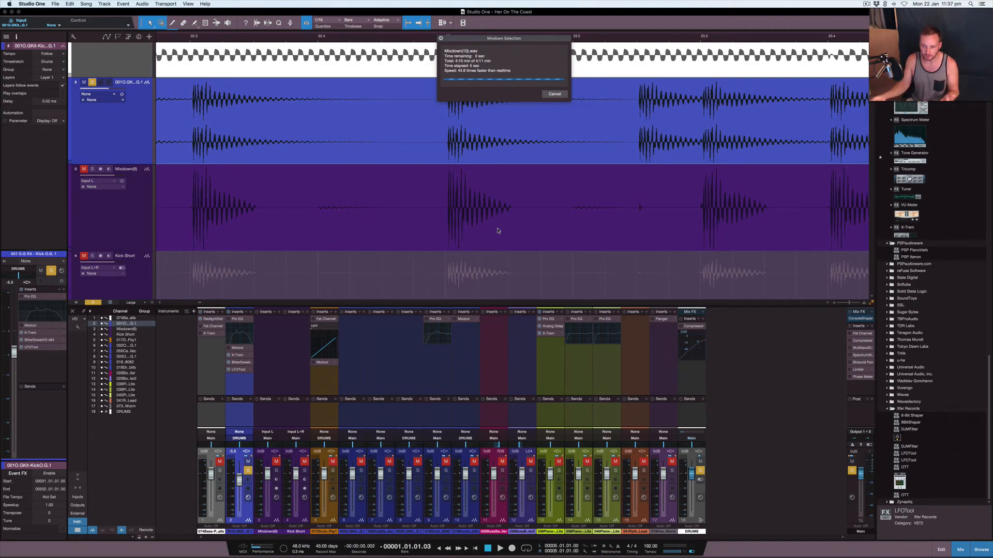
pyautogui.click(553, 94)
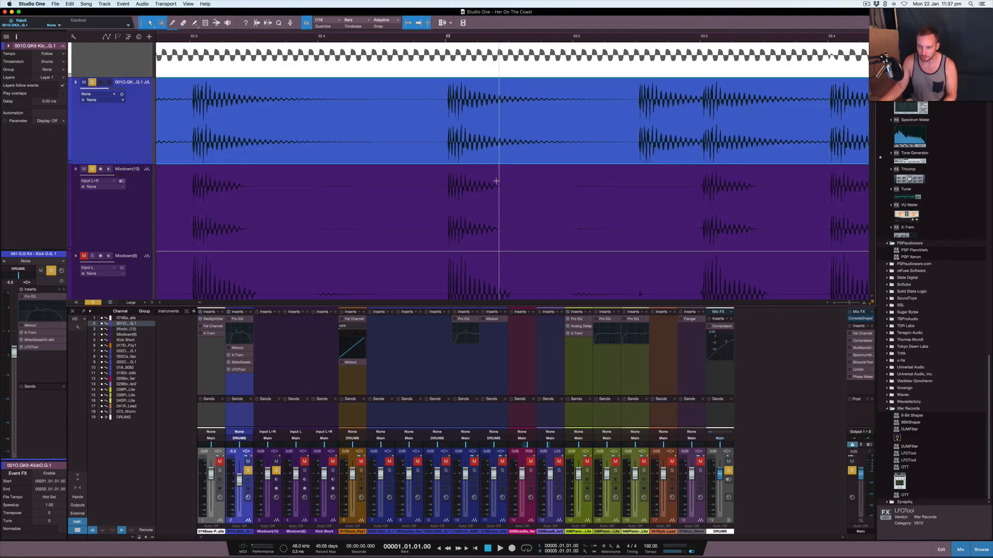
pyautogui.moveTo(572, 231)
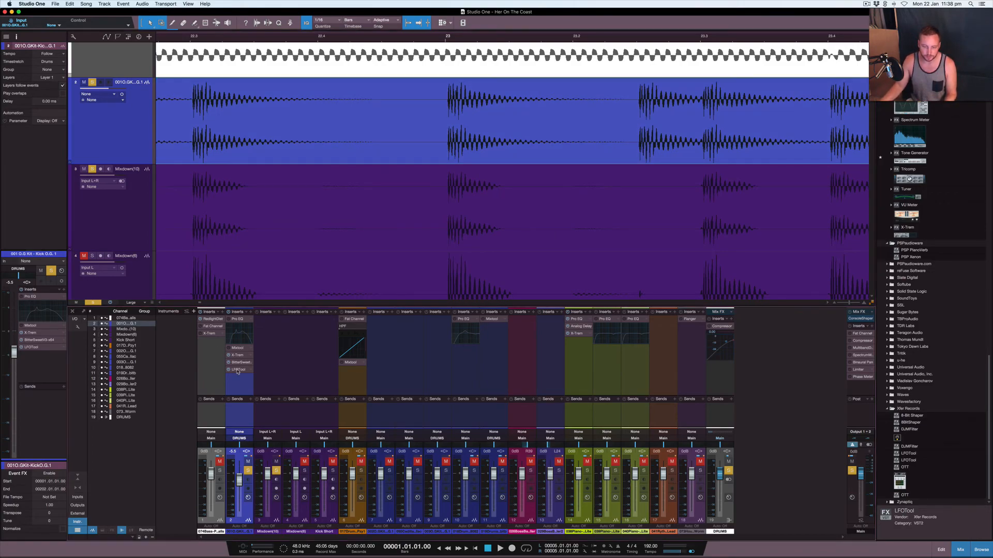
pyautogui.click(238, 369)
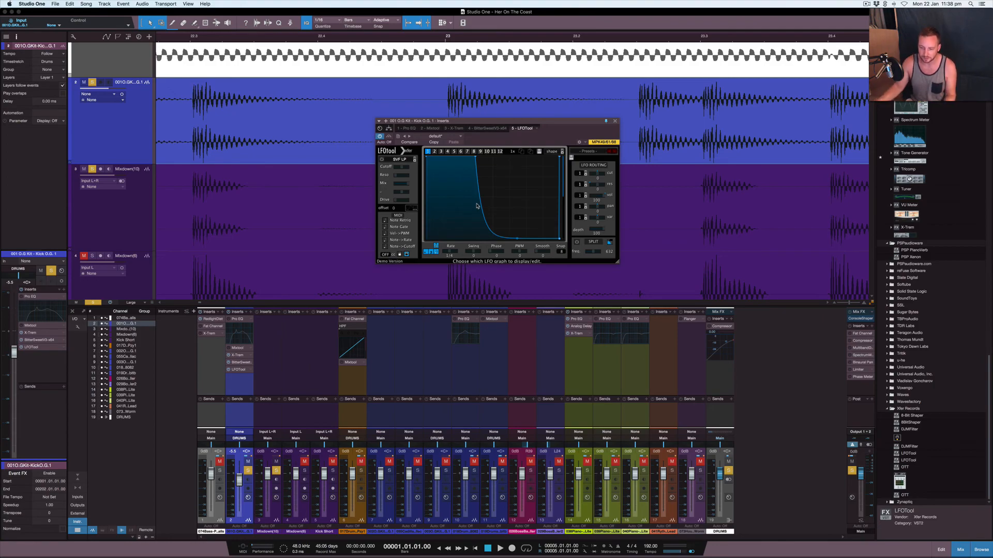
pyautogui.moveTo(460, 214)
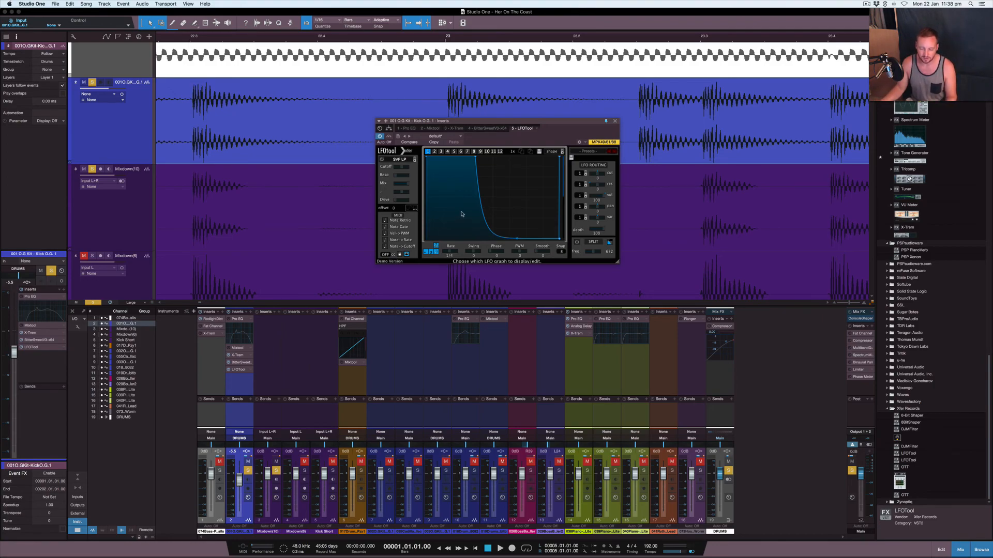
pyautogui.moveTo(607, 129)
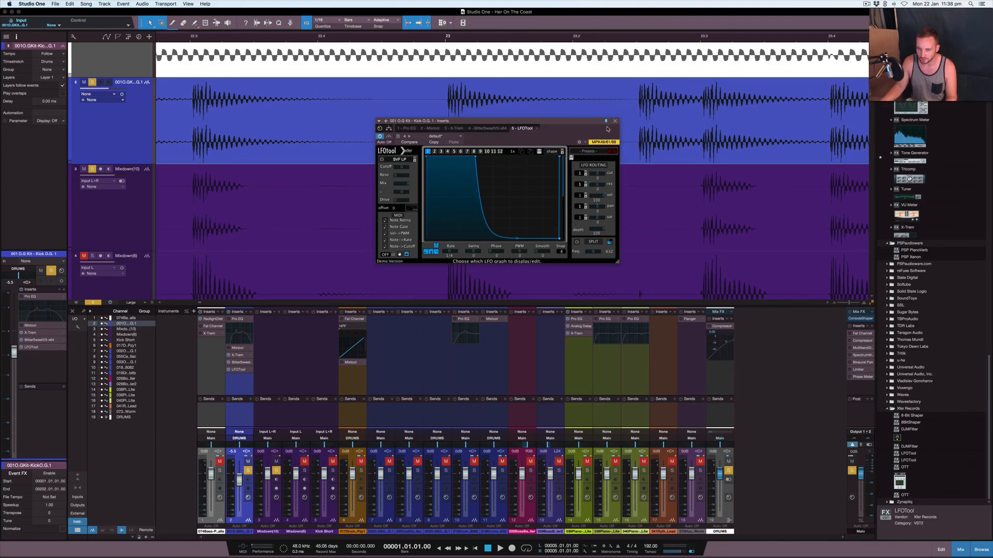
pyautogui.click(613, 121)
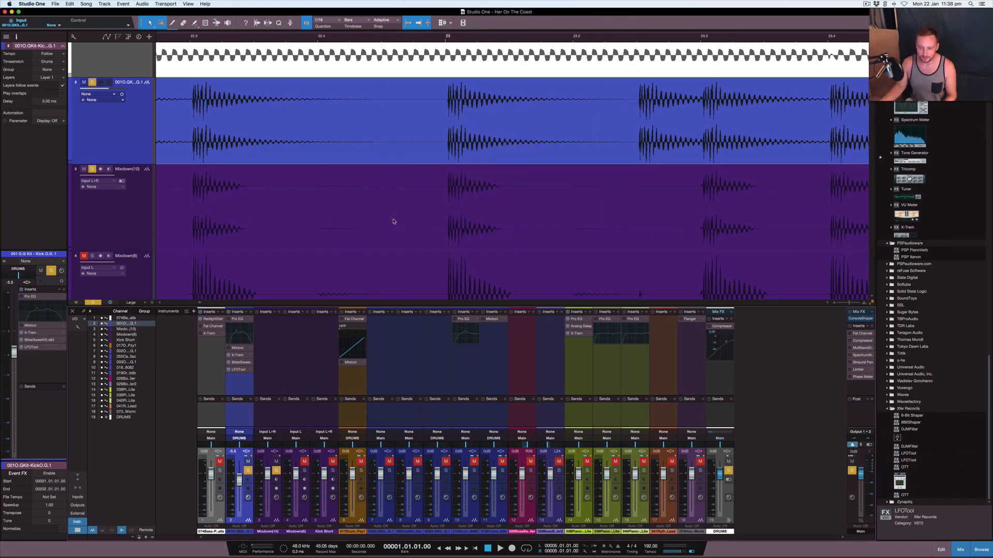